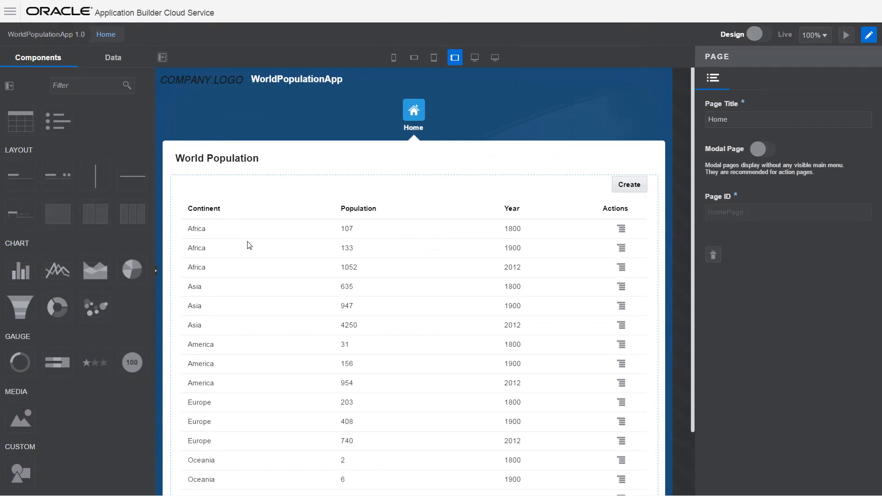
mouse_move(95, 307)
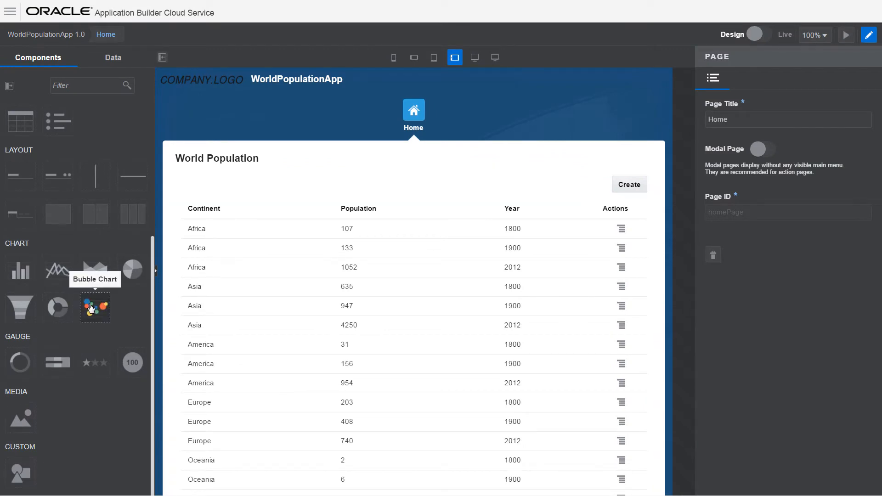
mouse_move(20, 307)
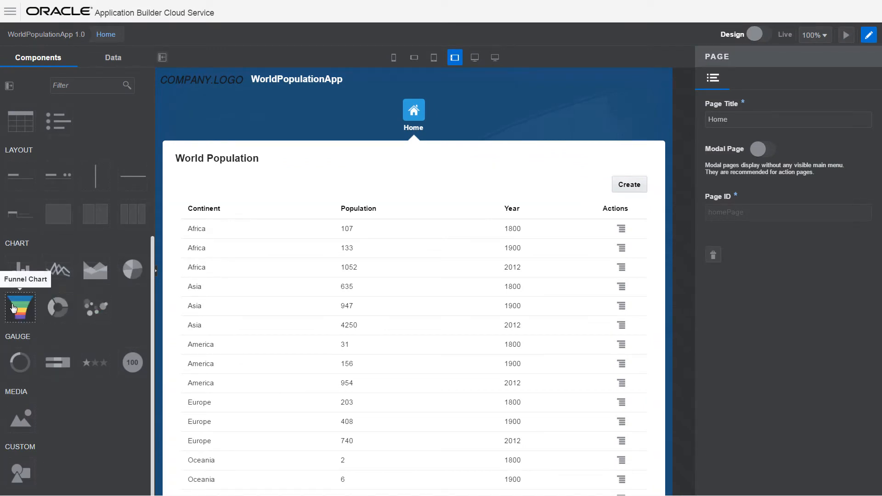
mouse_move(57, 269)
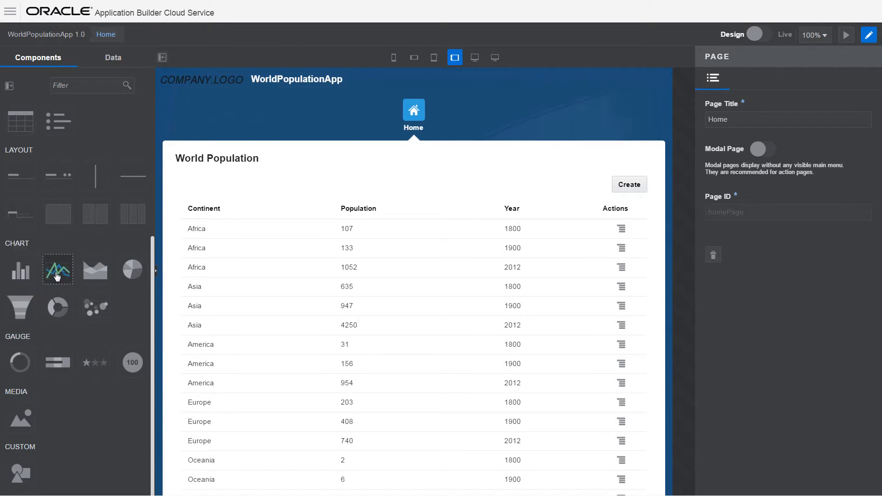
mouse_move(95, 271)
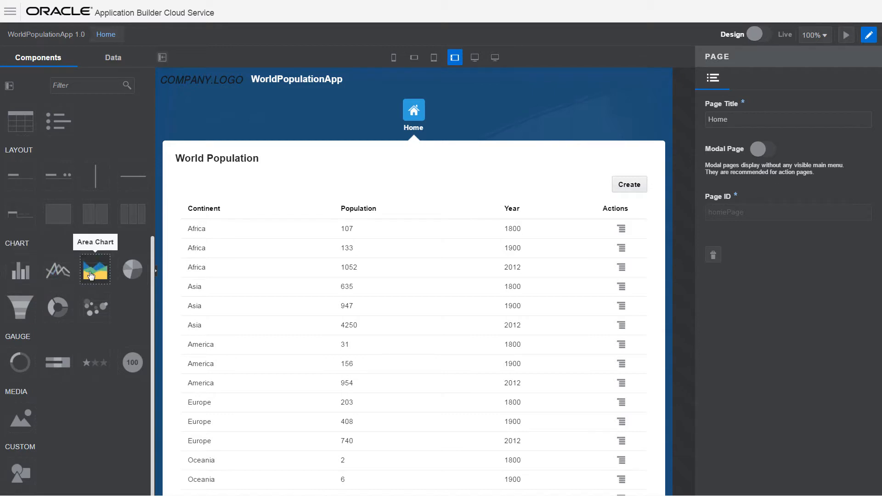
mouse_move(19, 362)
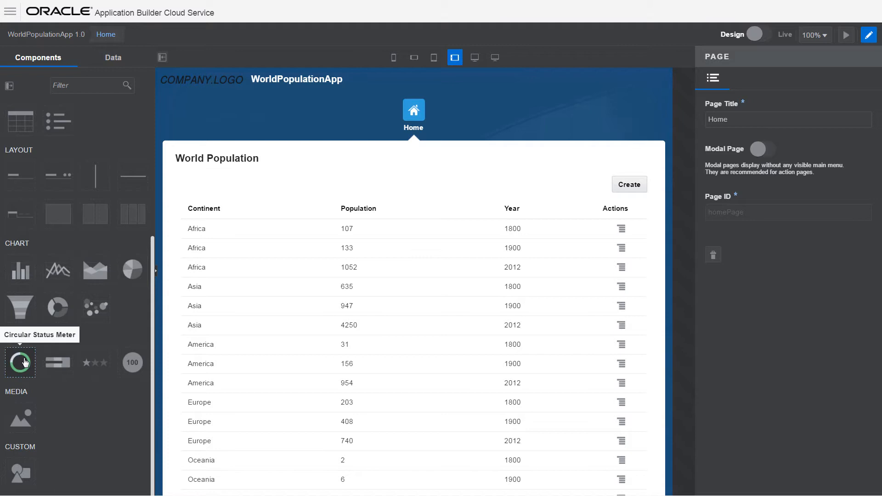
mouse_move(94, 362)
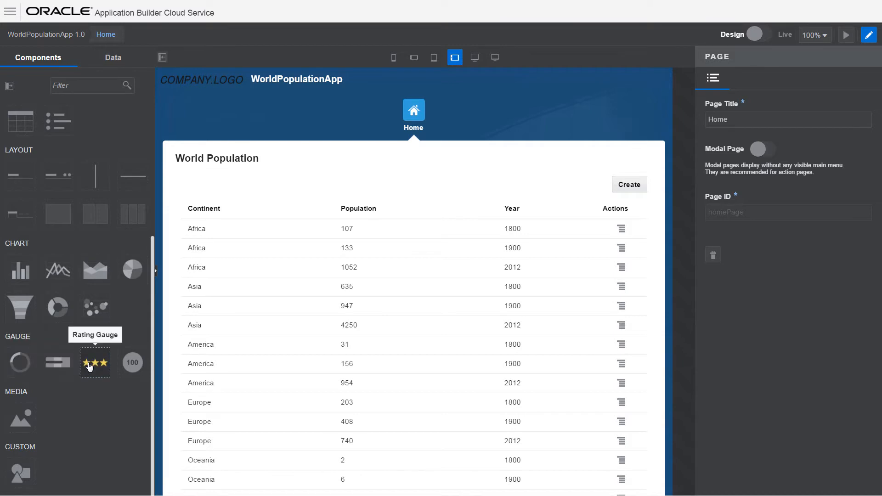
mouse_move(133, 269)
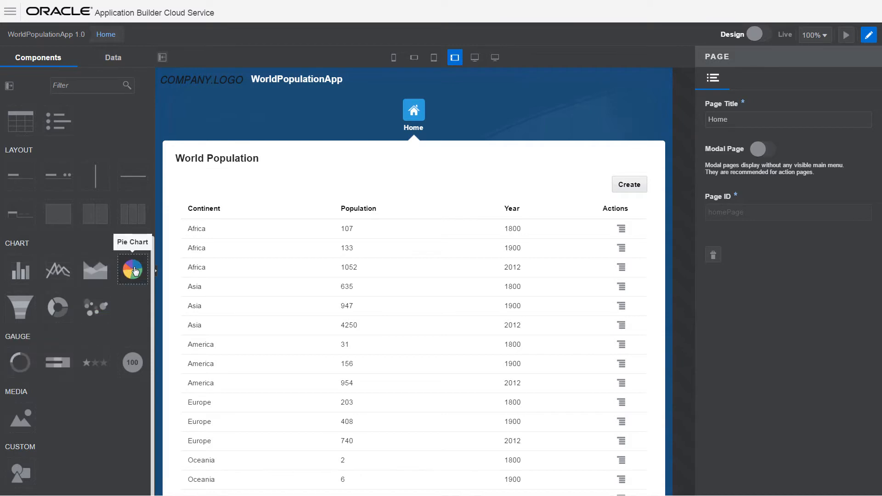
mouse_move(310, 178)
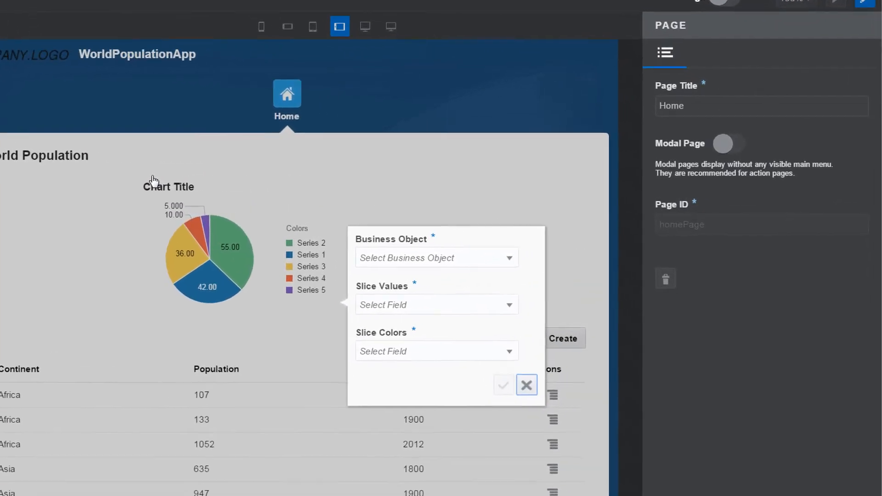
Step: Bind the pie chart to WorldPopulation with Population slice values and Continent slice colours, and create it
click(436, 257)
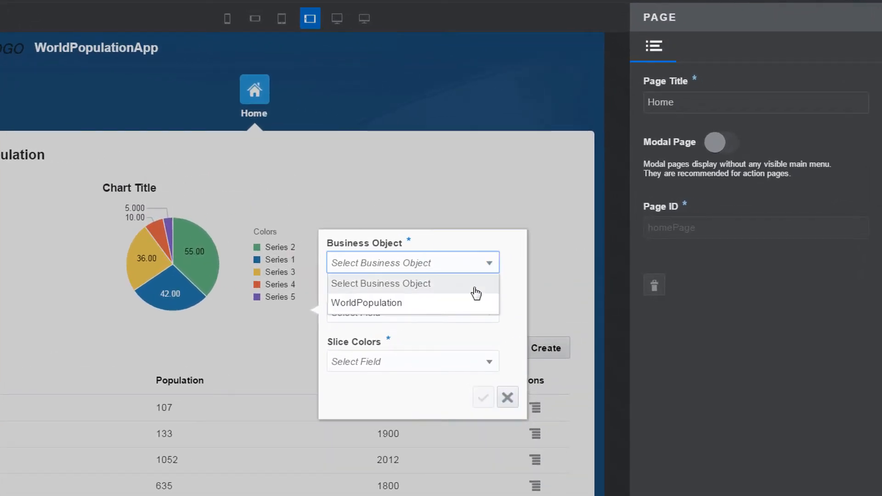
click(365, 302)
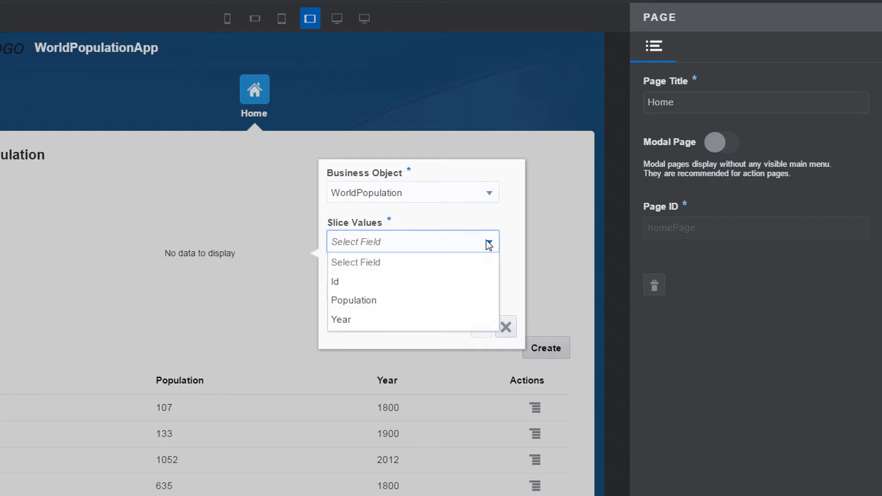
click(353, 300)
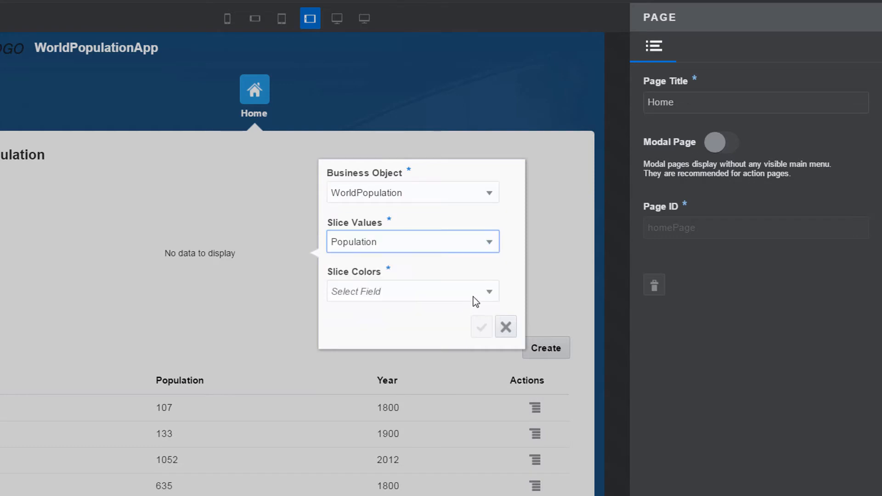
click(412, 291)
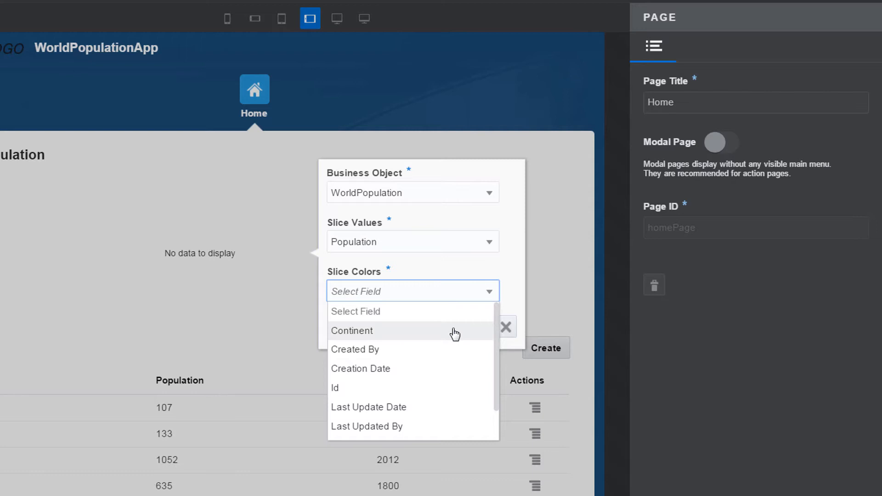
click(352, 331)
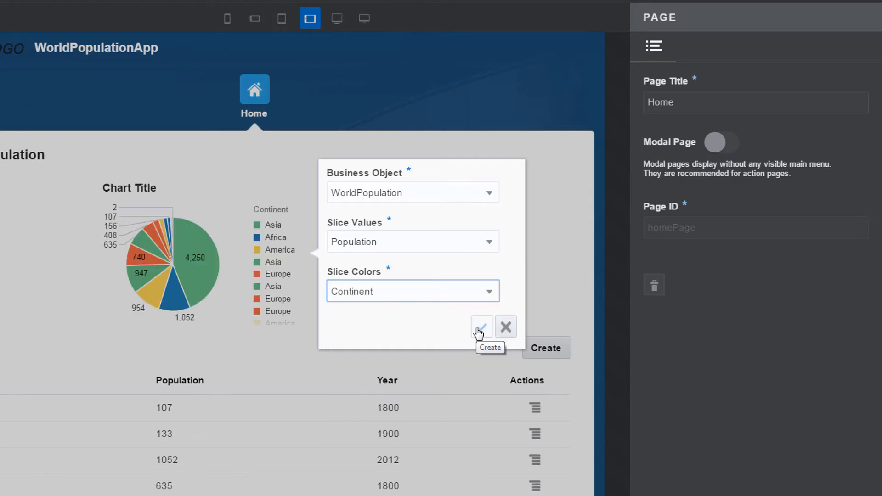
click(480, 327)
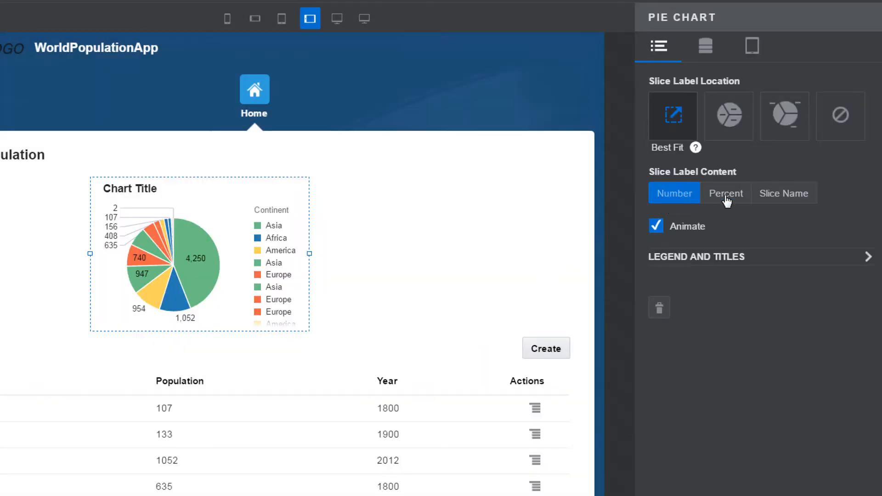
Step: Show percent slice labels and title the chart 'World Population' with subtitle '2012'
click(726, 193)
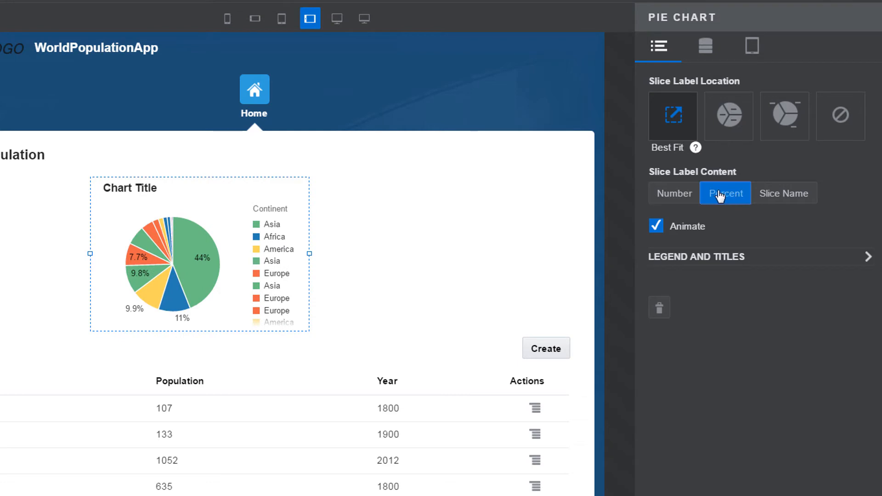
click(726, 193)
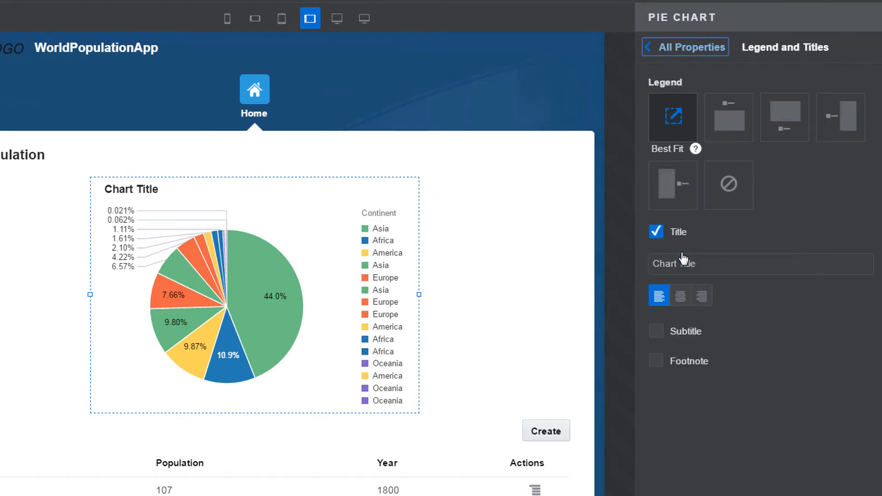
text(World Population)
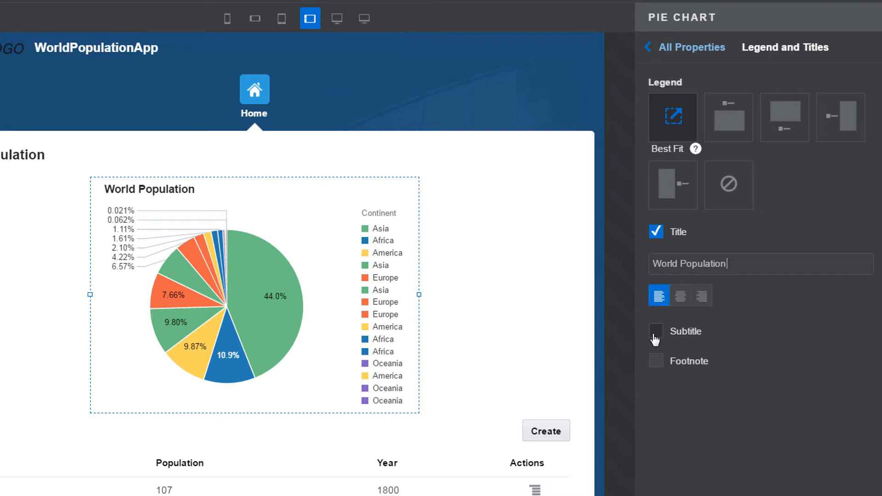
click(656, 331)
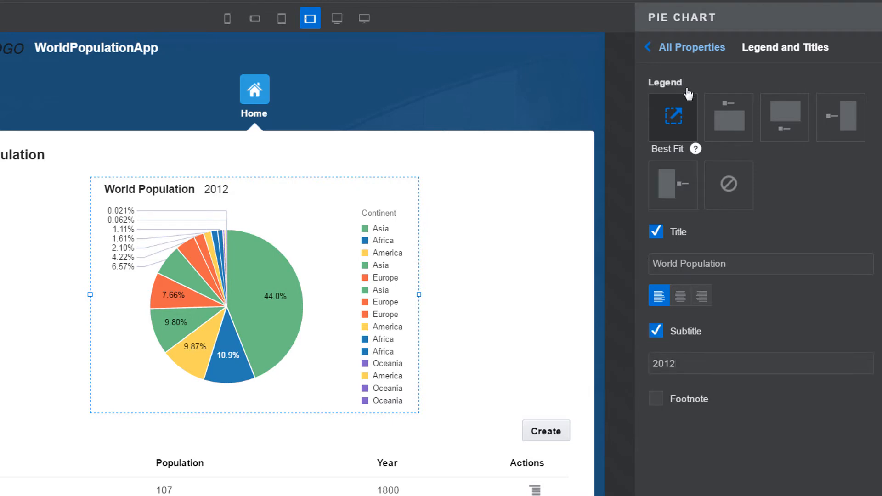
click(700, 46)
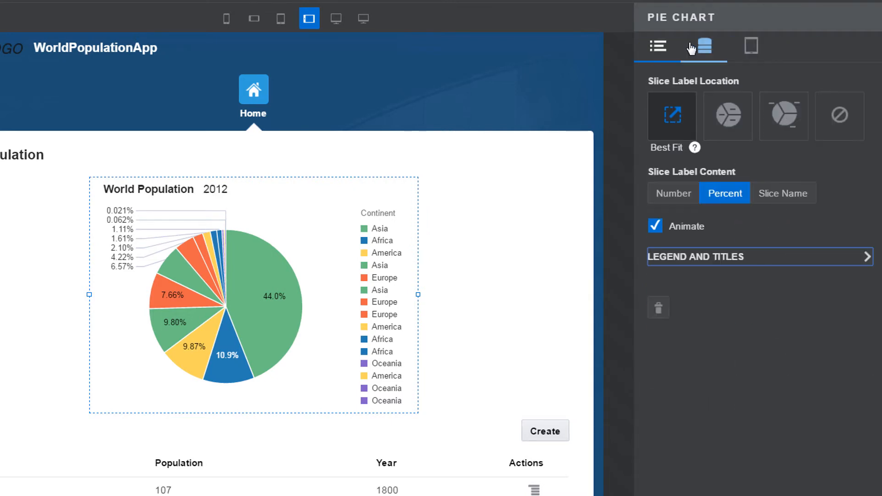
Step: Add a default query Year Equals 2012 so the chart counts only 2012 rows
click(701, 46)
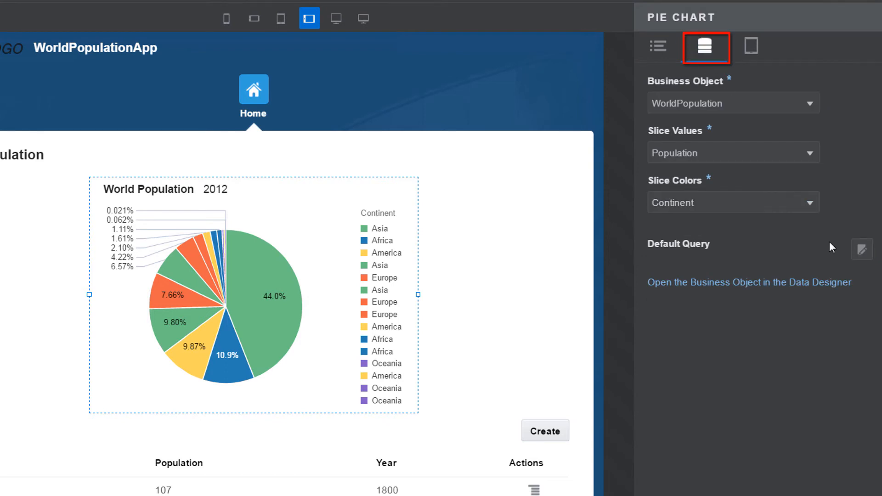
click(861, 249)
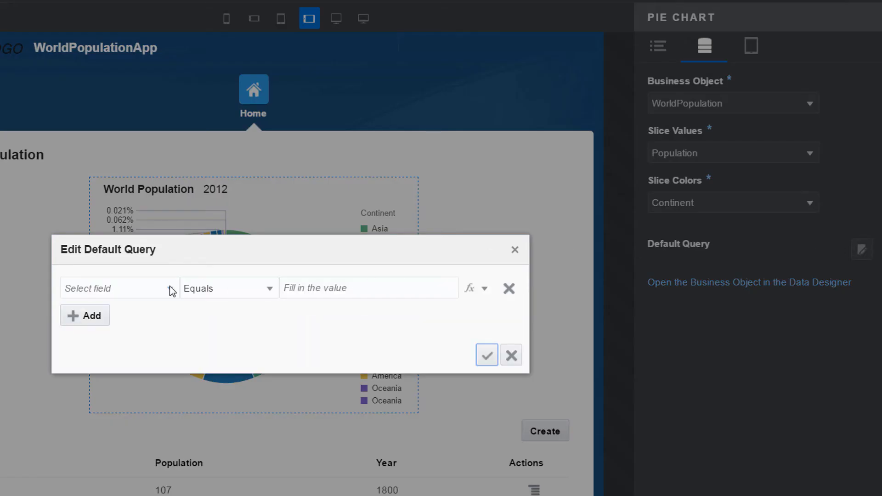
click(119, 288)
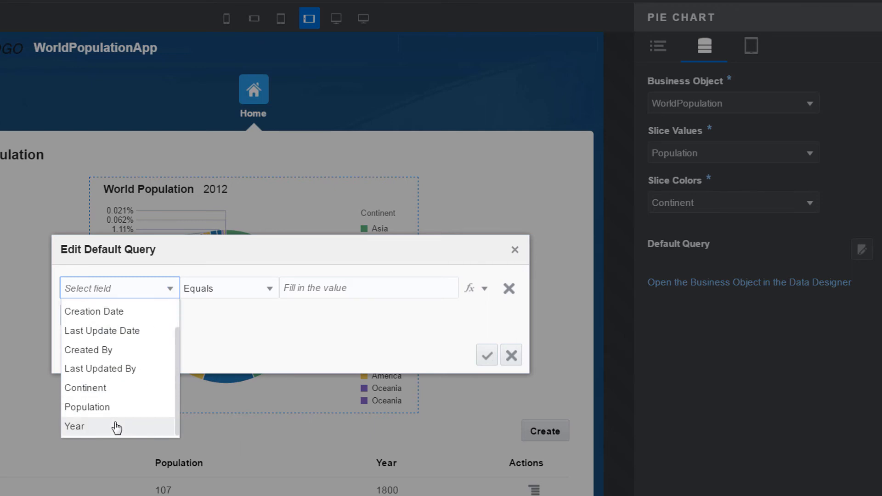
click(73, 426)
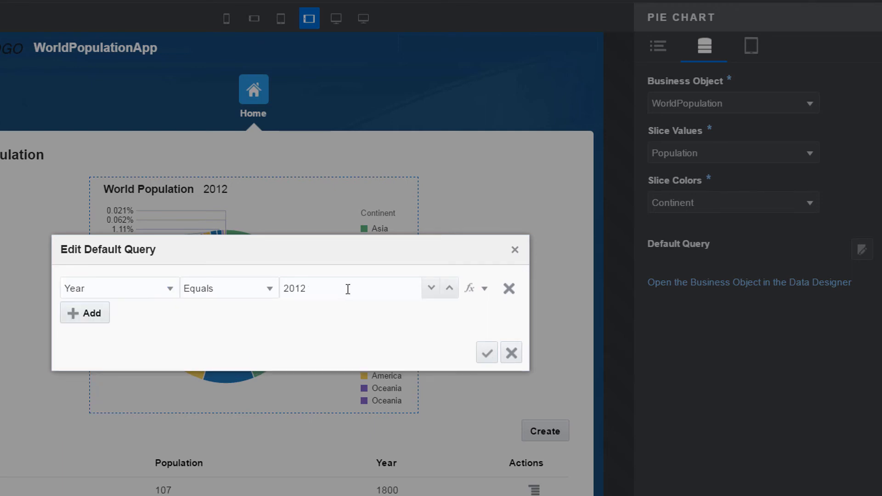
click(485, 352)
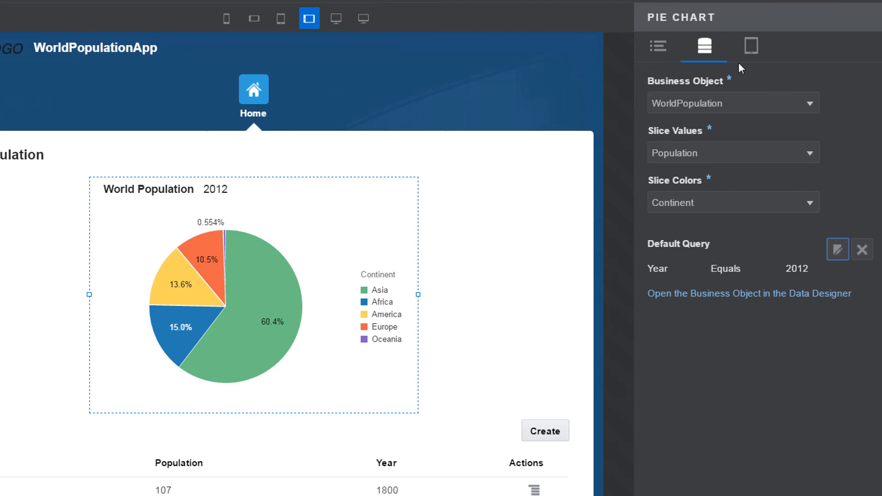
click(751, 46)
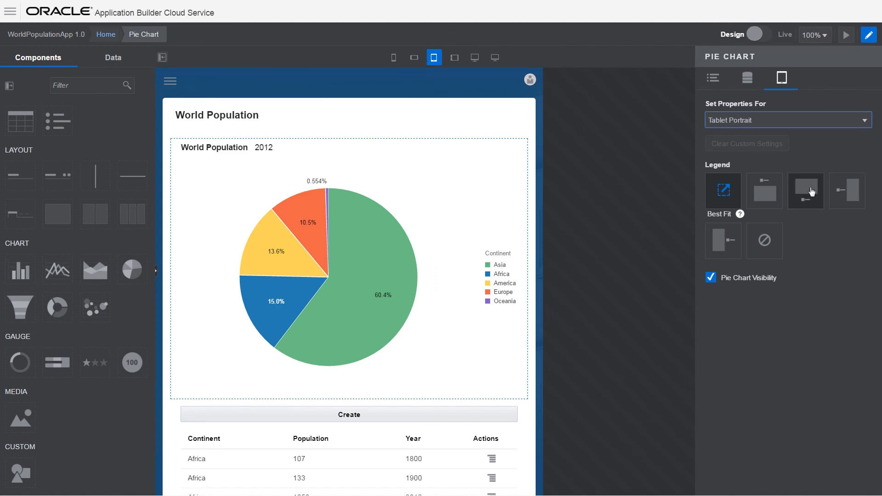
Step: Set the tablet portrait legend position to Bottom, below the pie
click(806, 192)
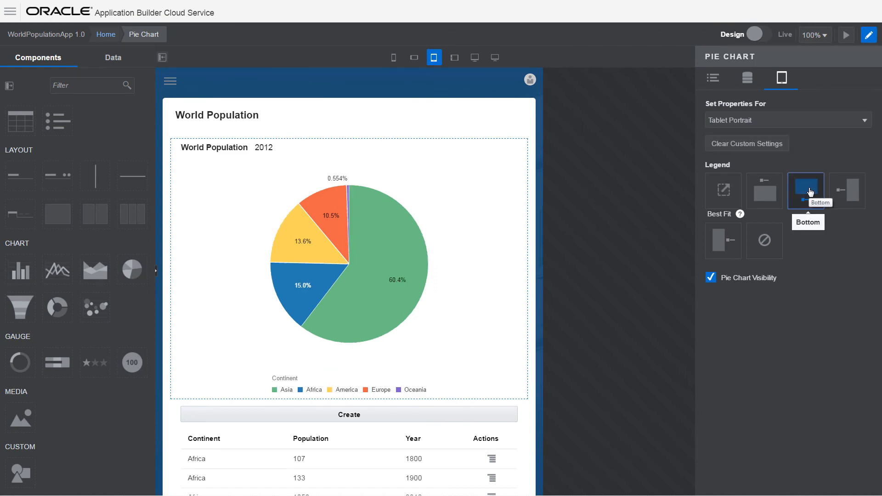